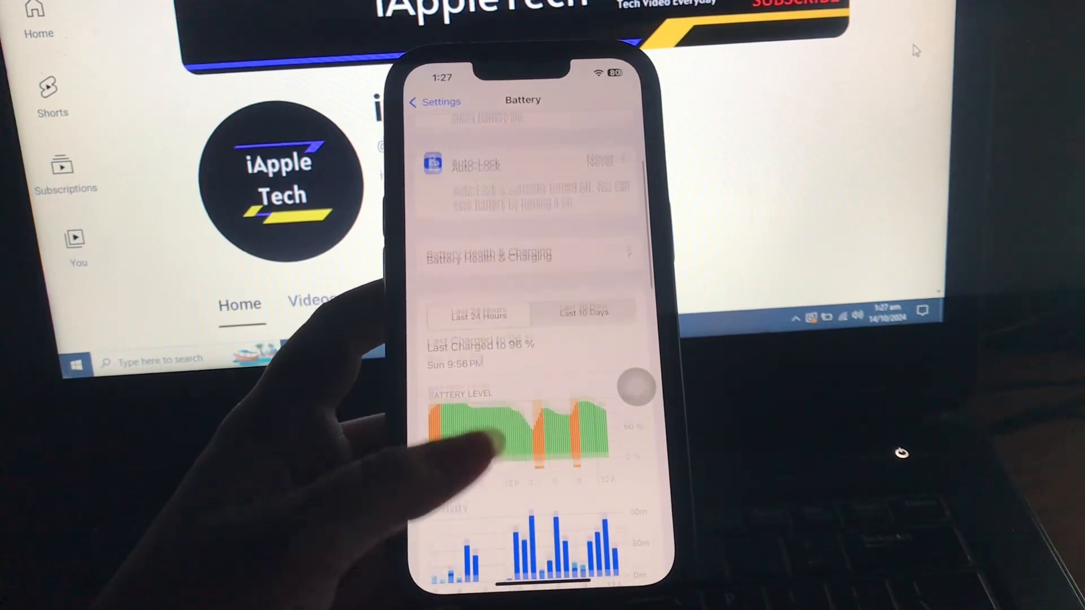
- Tap Update All on the App Store account page to update all 12 apps
scroll(up, 3)
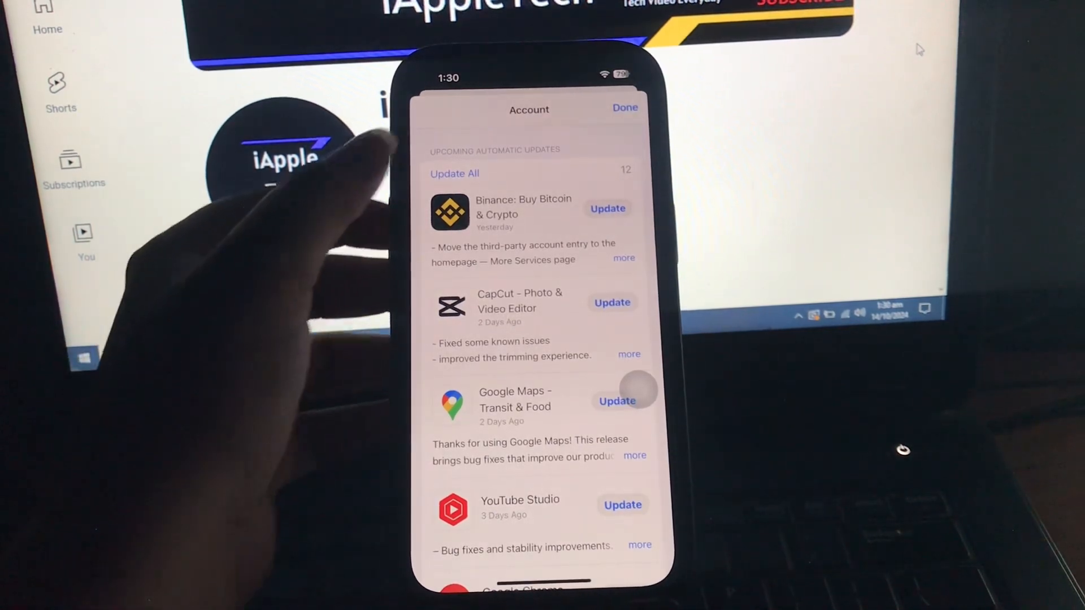
click(454, 174)
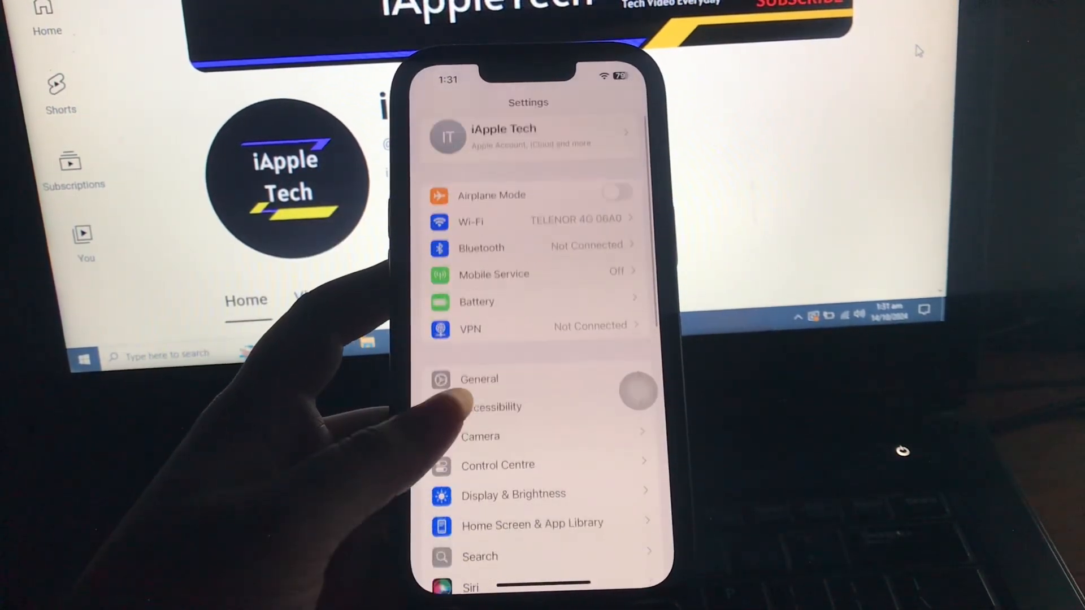
- Open Accessibility by mistake, then go back to the main Settings list
click(493, 406)
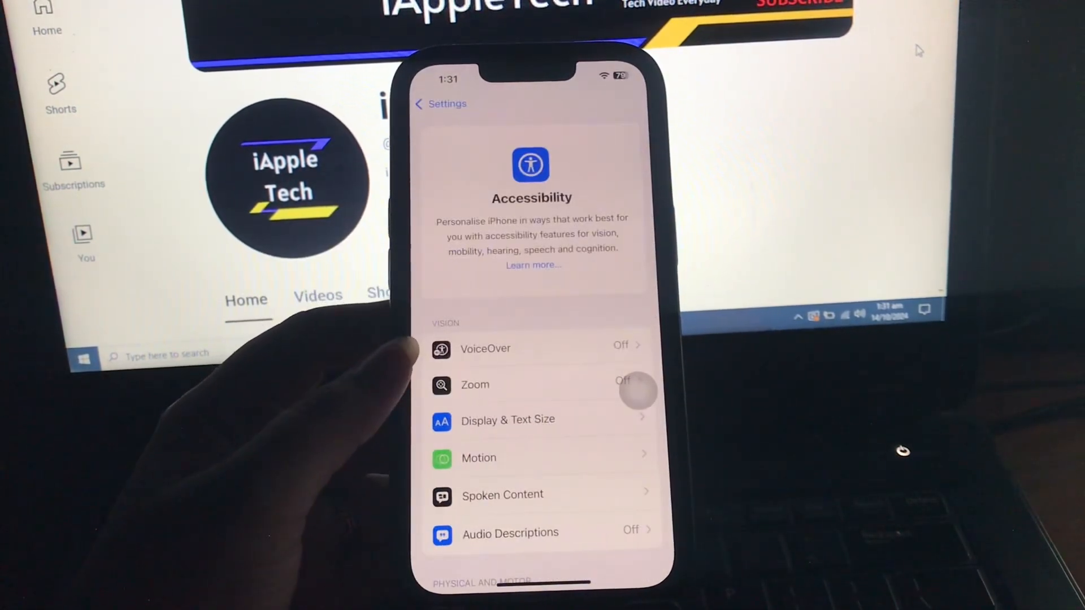
click(507, 419)
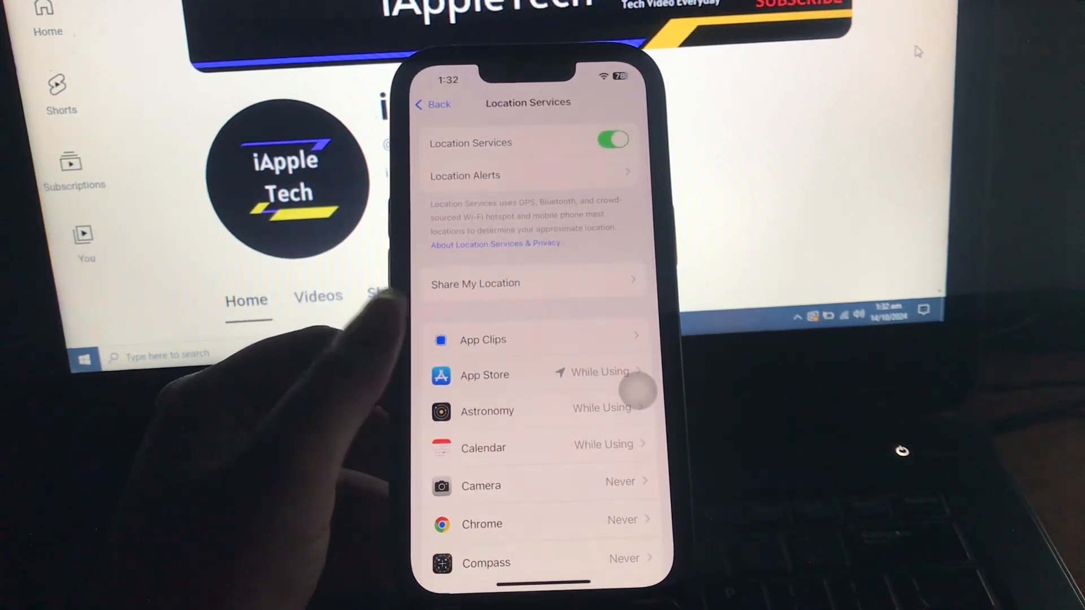
- Scroll the Location Services app list to review each app's location access
scroll(down, 3)
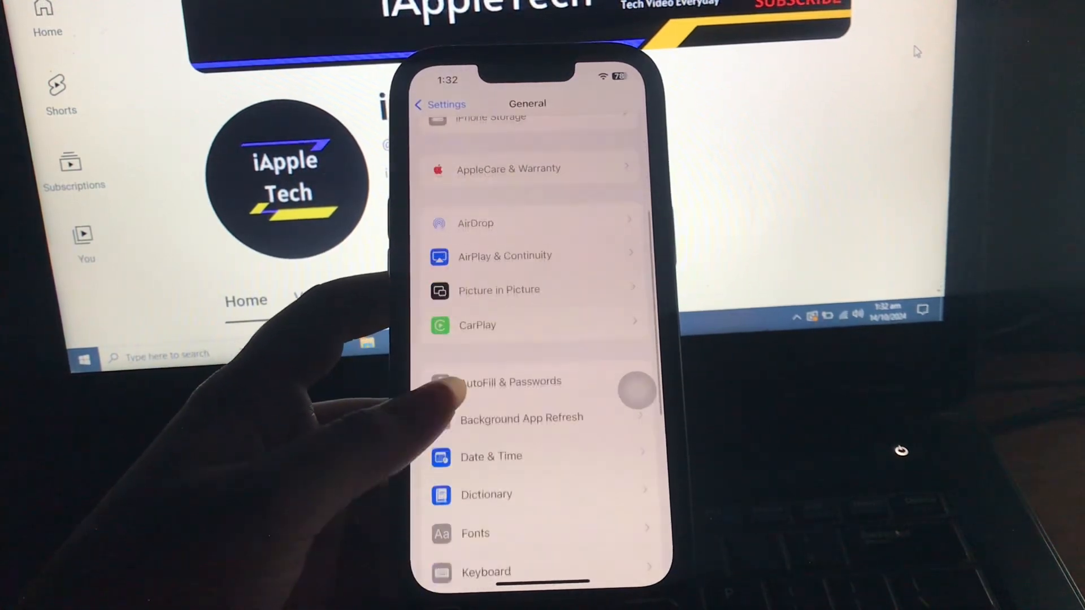
- Set Background App Refresh under General to Off
click(521, 417)
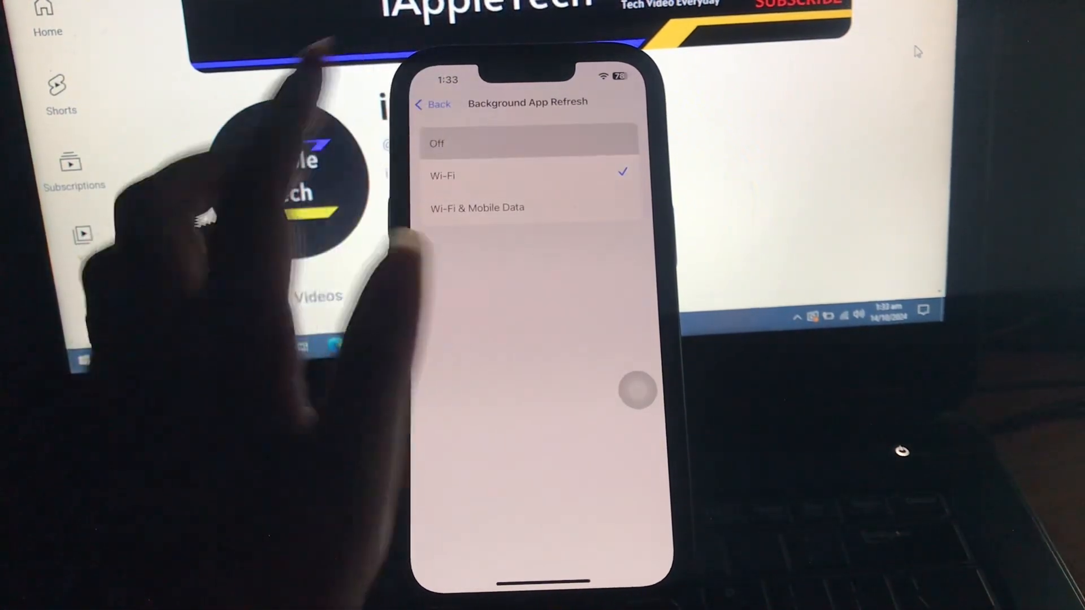
click(432, 104)
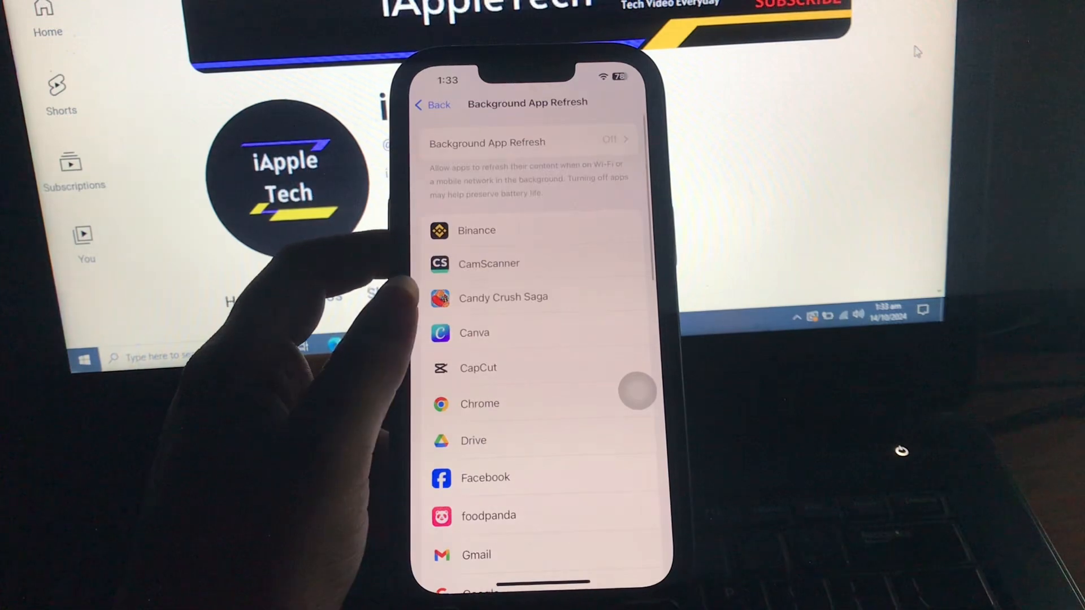
scroll(up, 3)
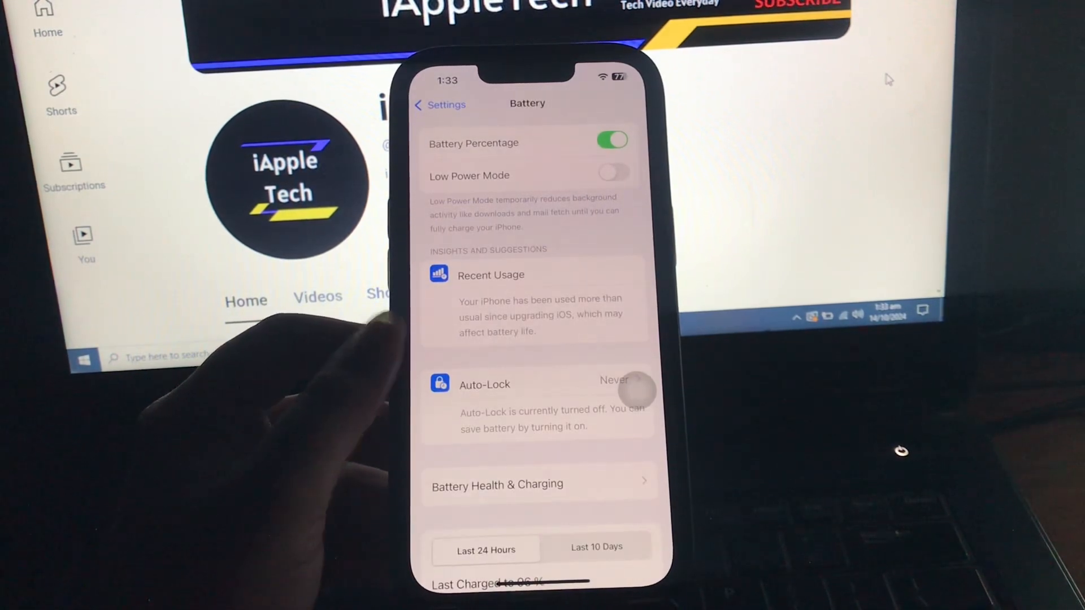
- Switch the Low Power Mode toggle on the Battery page to on
click(611, 173)
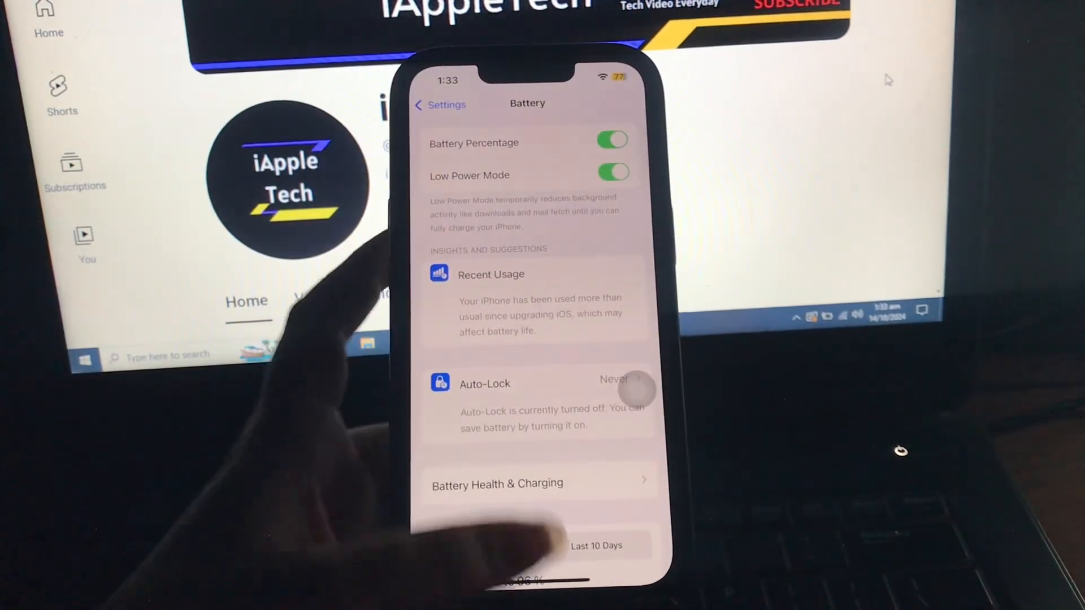